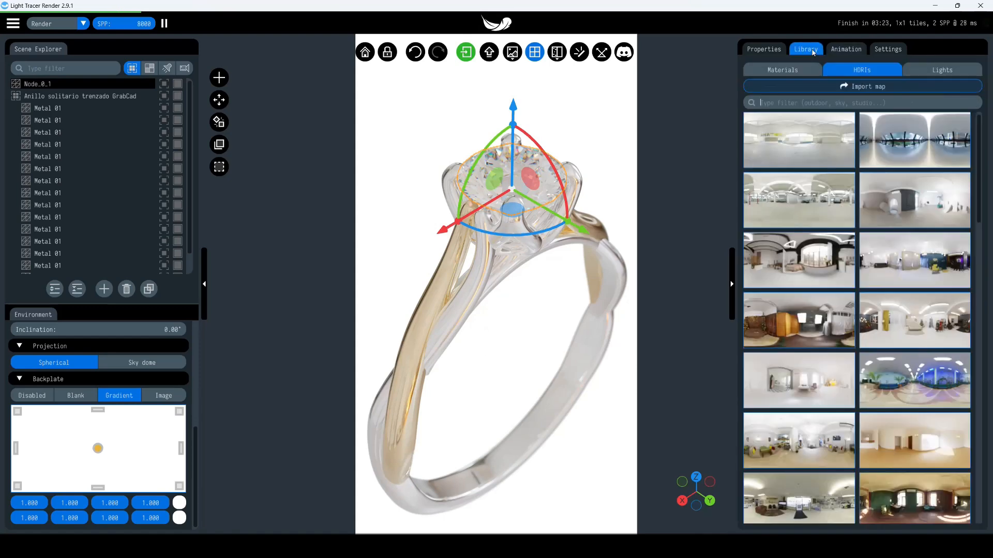
mouse_move(799, 259)
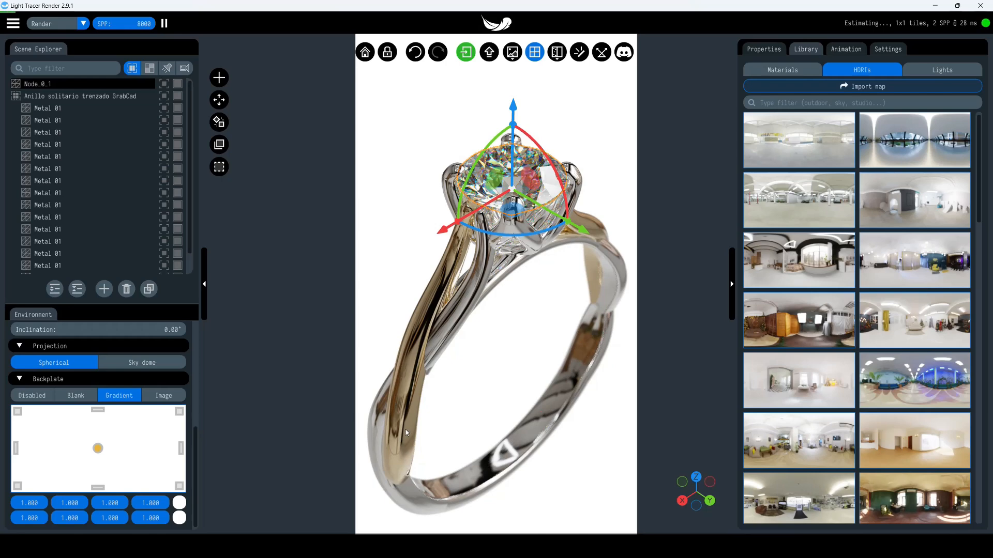
mouse_move(639, 321)
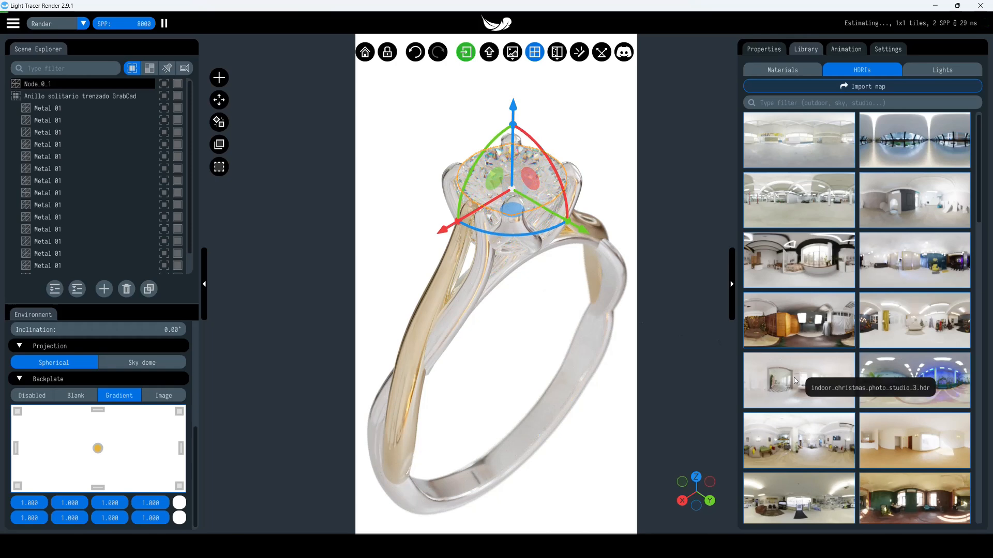
mouse_move(149, 68)
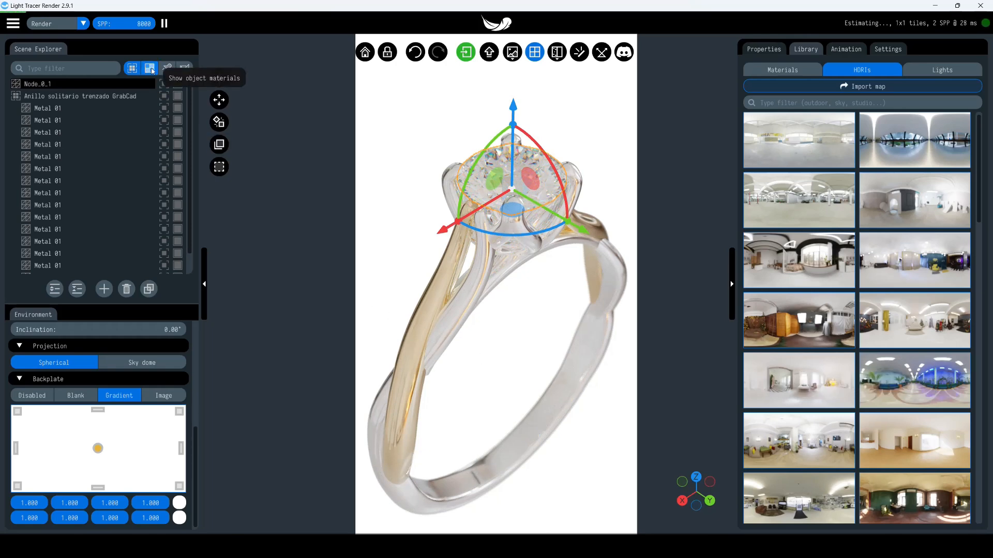
Show the scene's materials in the Scene Explorer instead of its objects.
click(149, 68)
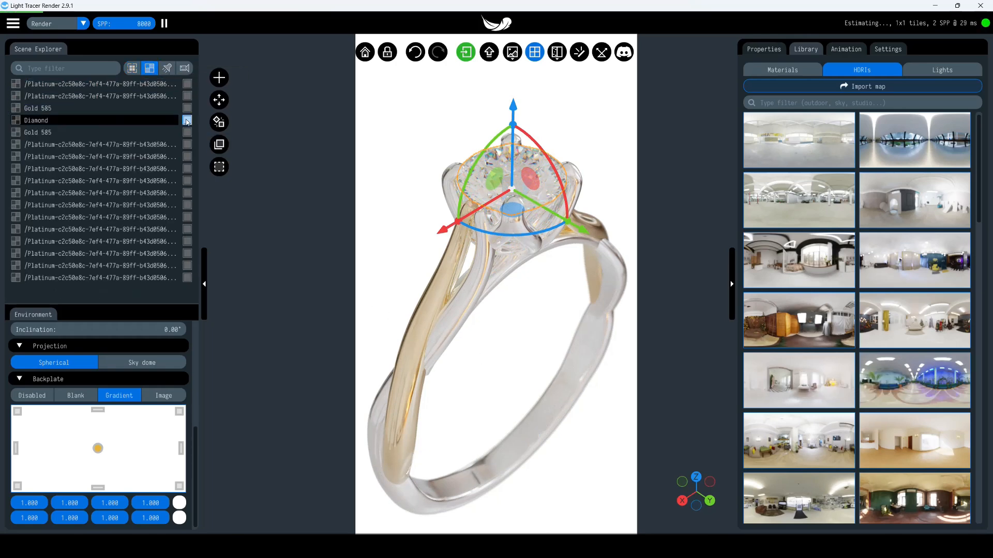
mouse_move(218, 122)
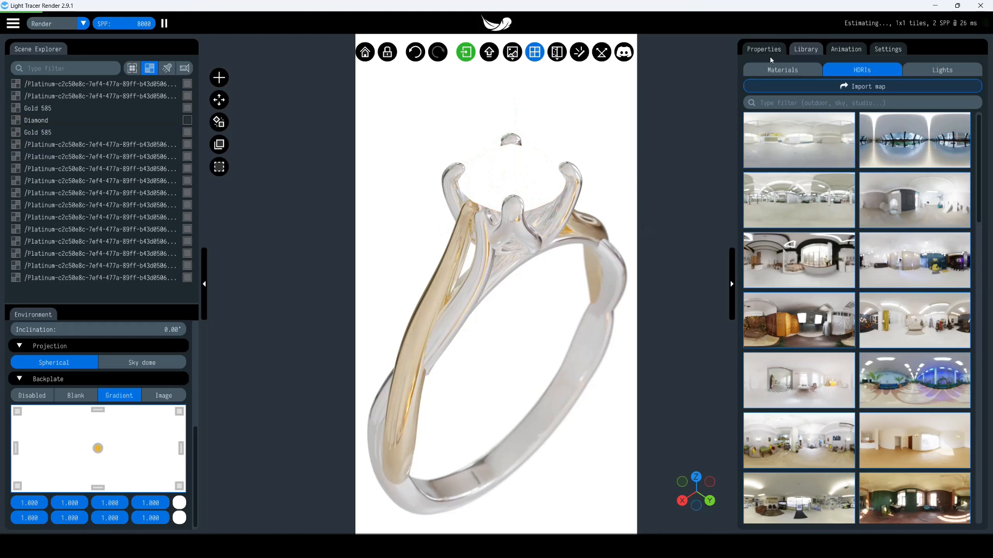
Start rendering the metal-only 8-second 360° orbit animation as a video.
click(845, 49)
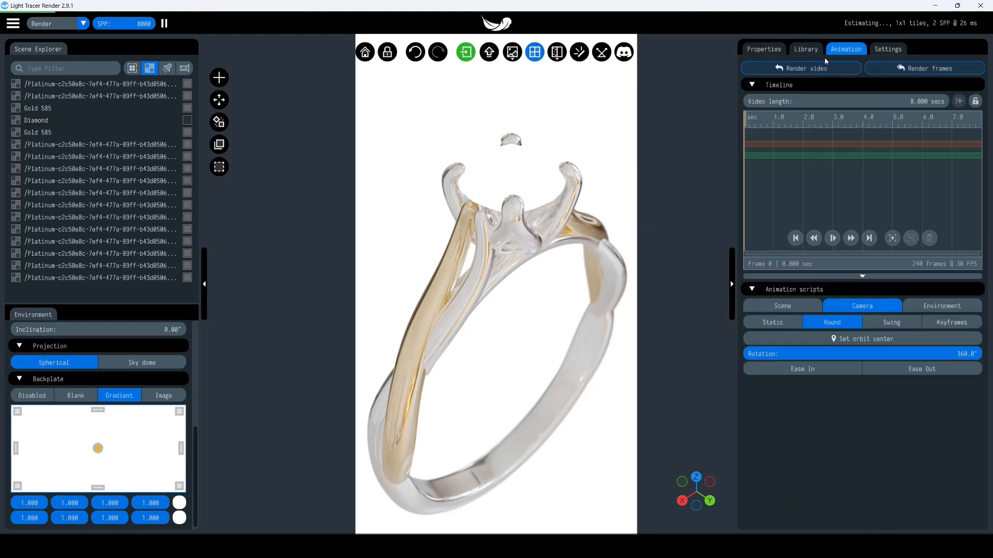
click(800, 68)
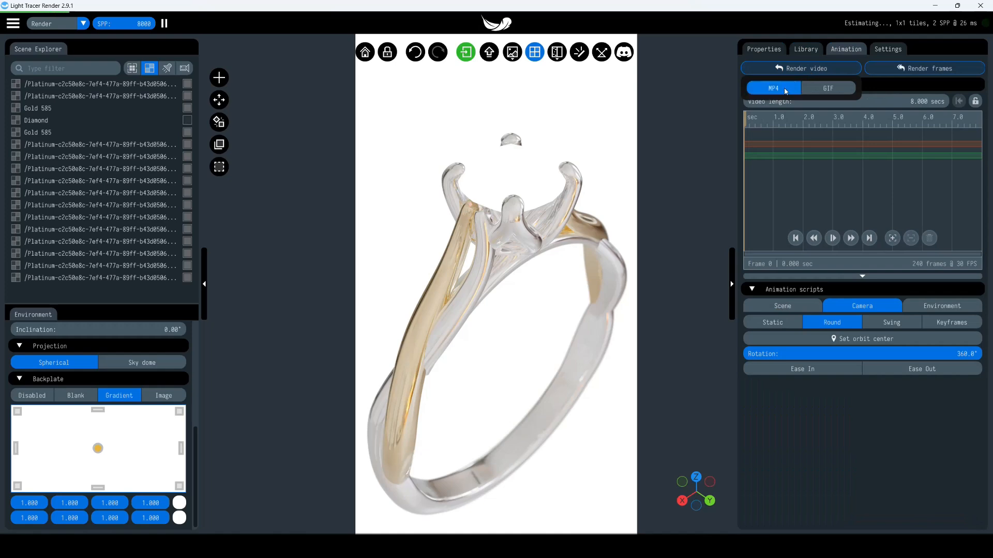
mouse_move(772, 88)
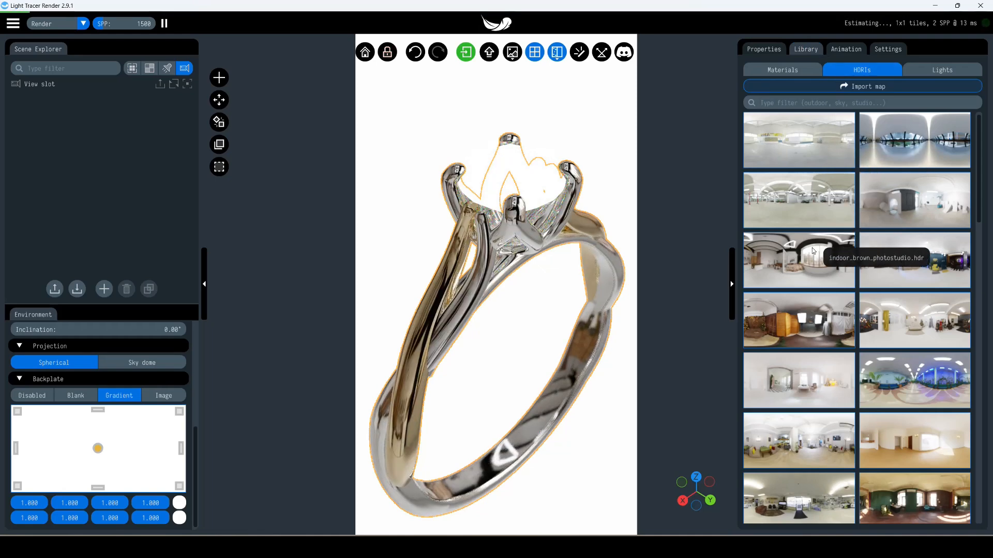
Hide Gold 585 and Platinum, leaving the diamond visible, and raise Environment Power scale to about 1.58.
click(148, 69)
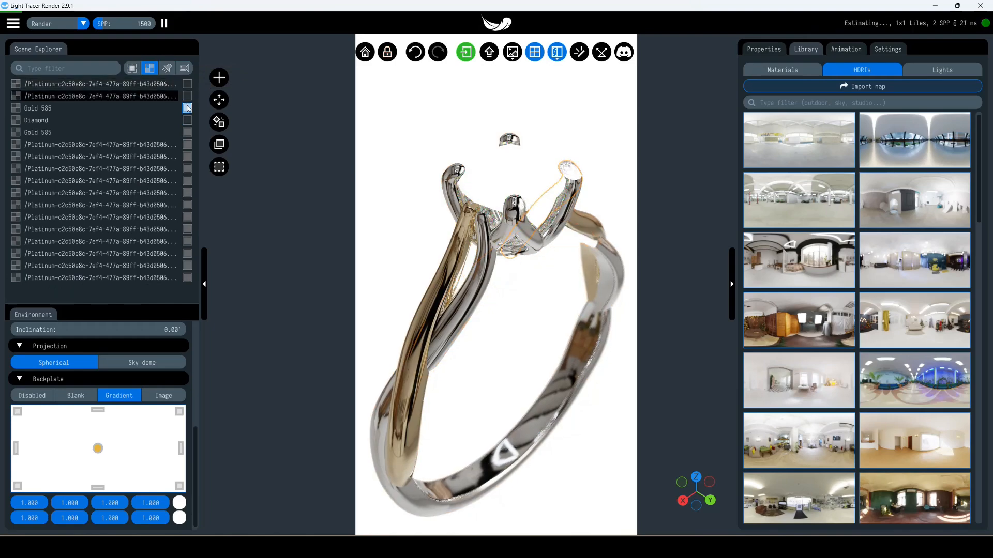
click(187, 193)
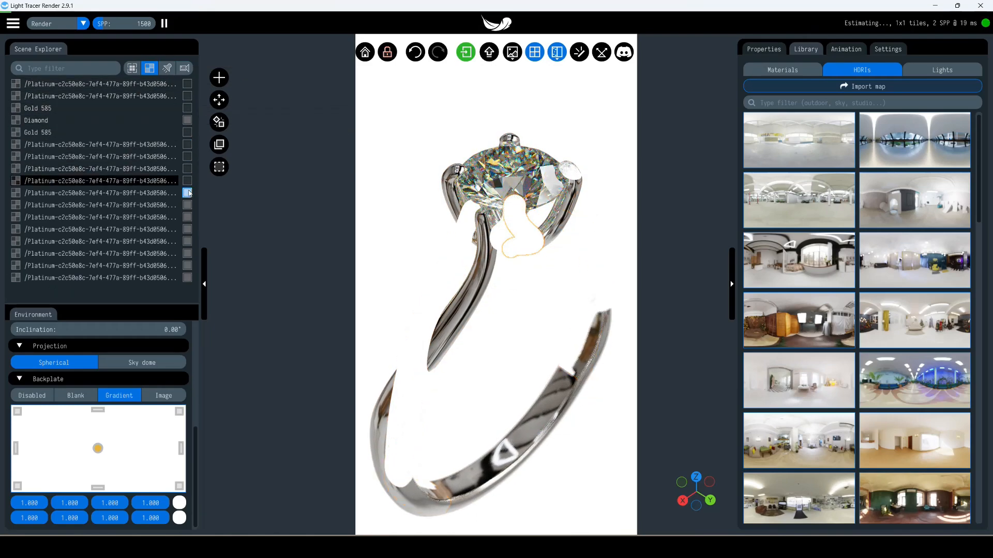
click(188, 277)
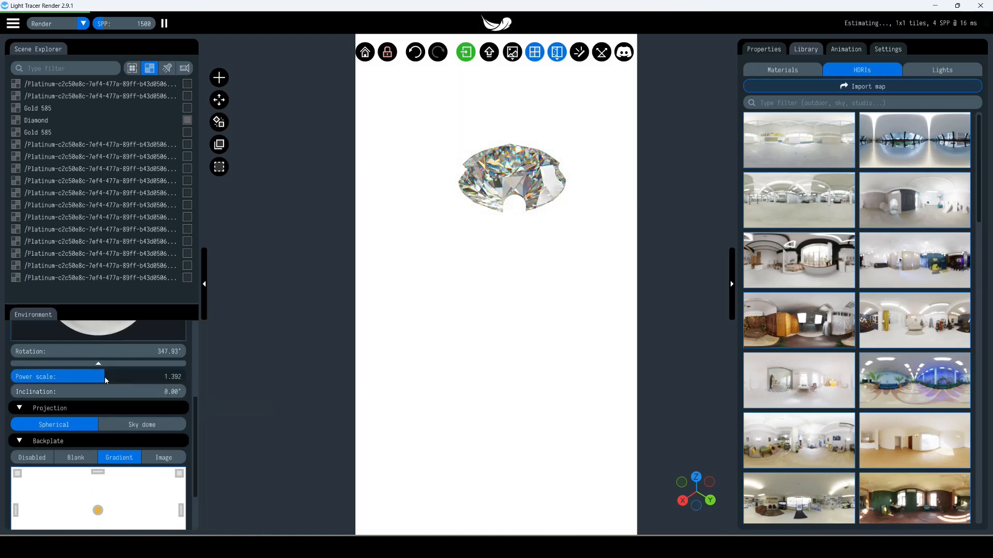
drag(104, 377, 127, 376)
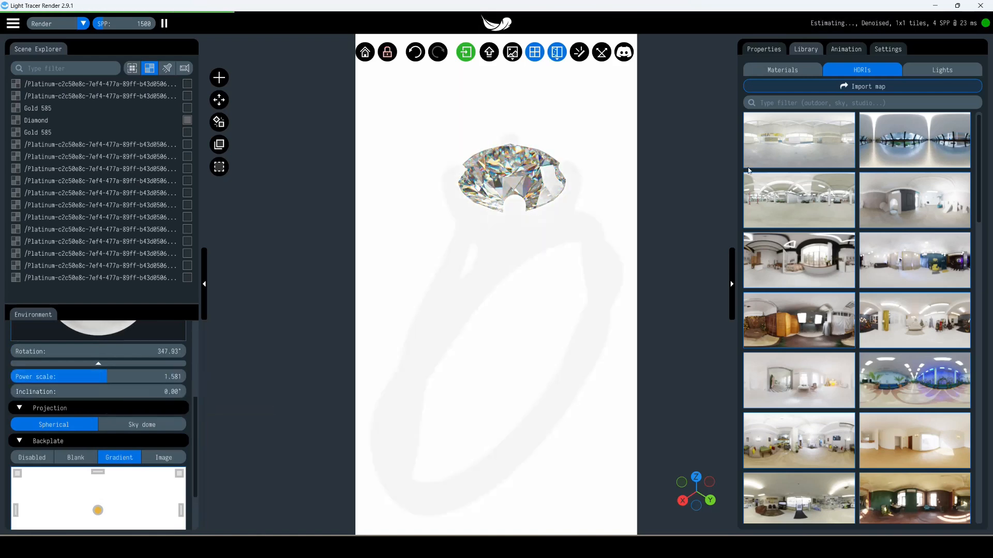
Start rendering the diamond-only 360° orbit animation as a video.
click(845, 49)
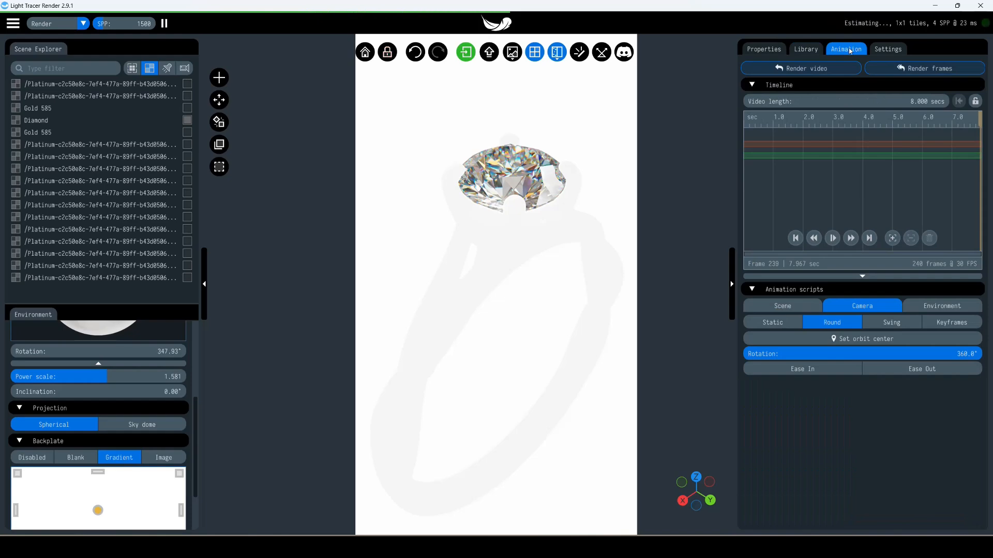
click(800, 68)
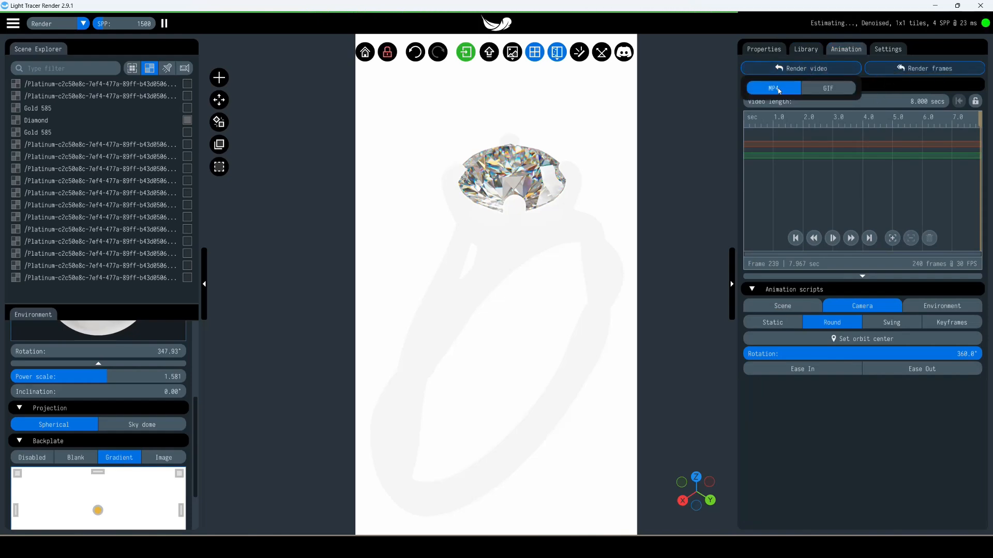
mouse_move(774, 86)
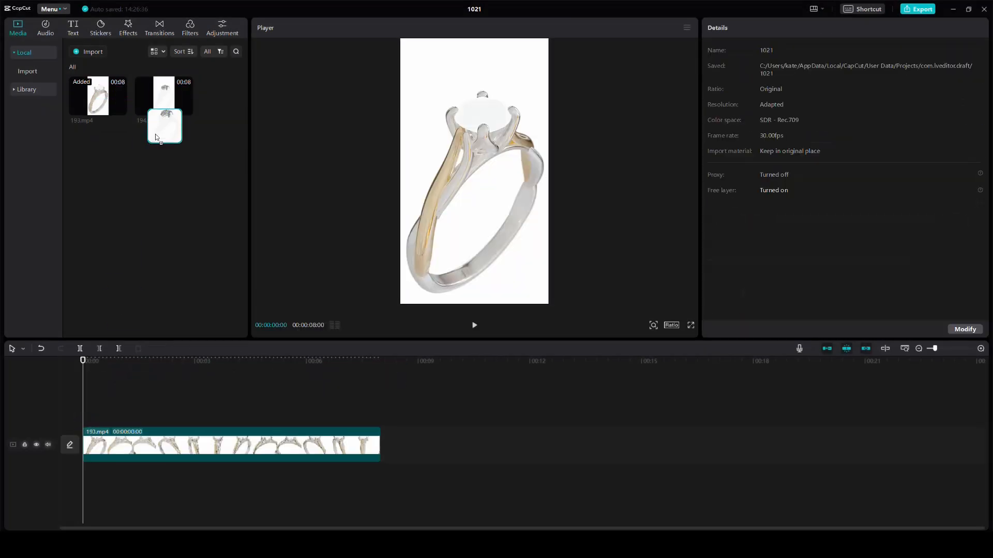
Place 194.mp4 on a track above 193.mp4 and set its Blend Mode to Multiply.
drag(164, 125, 231, 409)
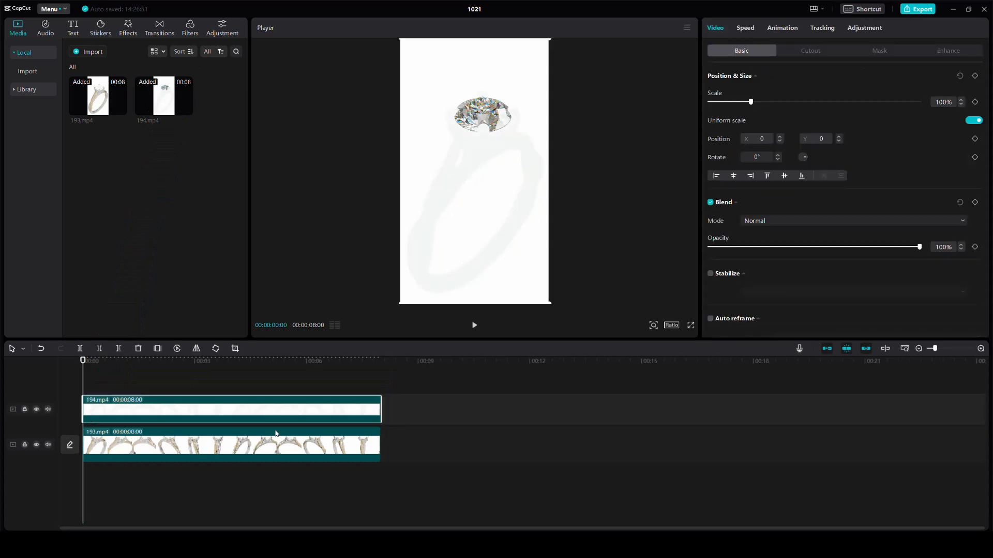
mouse_move(788, 226)
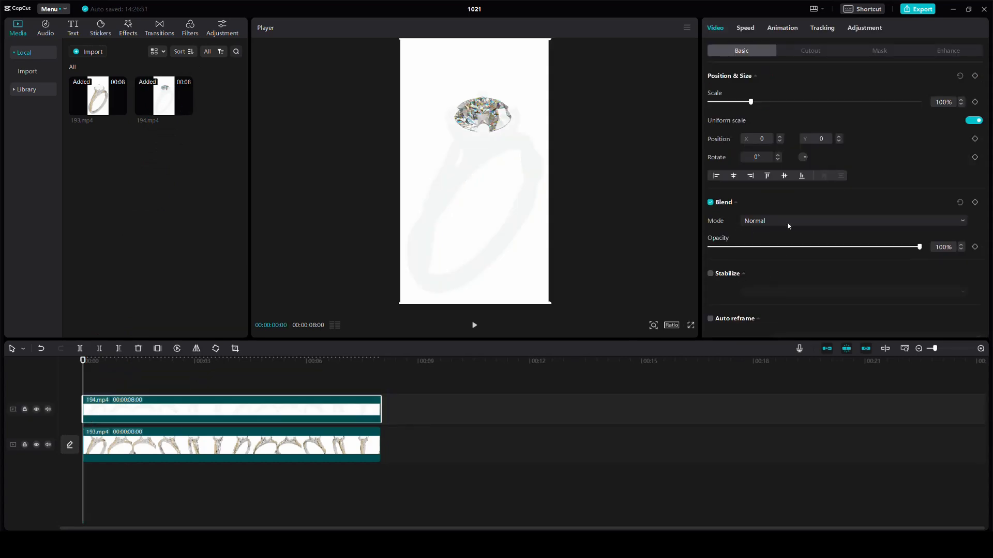
click(851, 220)
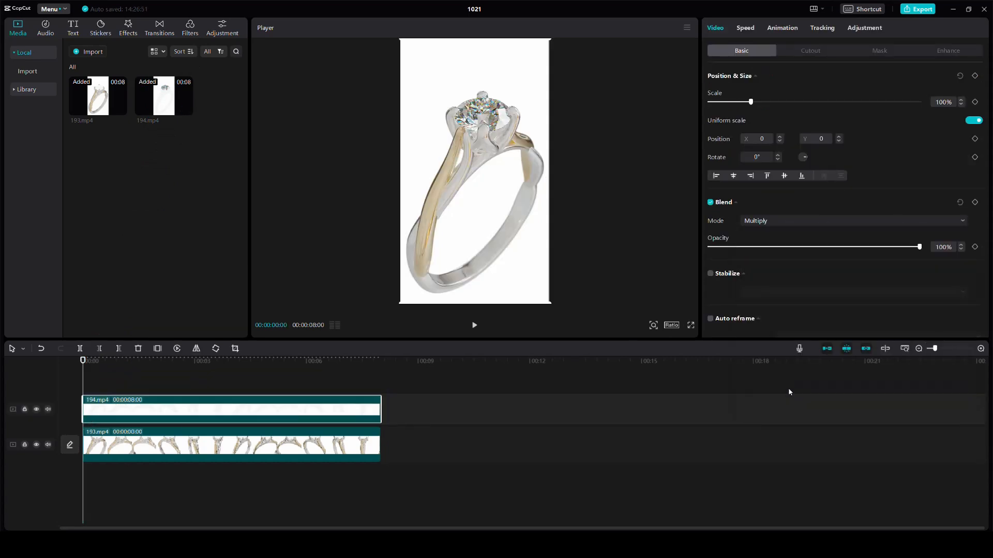